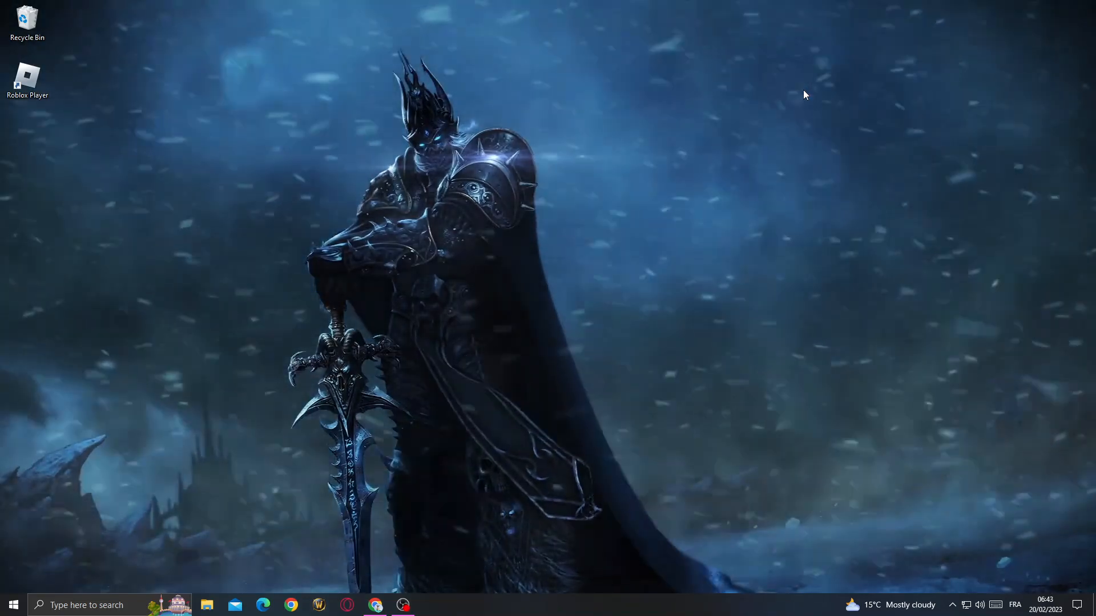
mouse_move(354, 282)
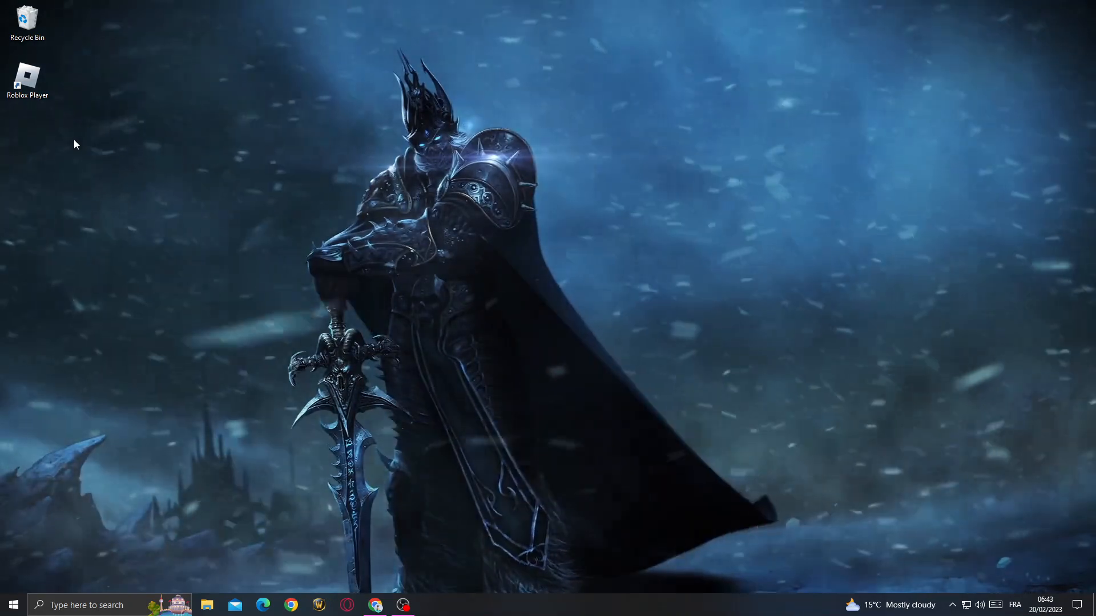
Search the taskbar for 'background apps' so the setting shows as best match.
left_click(88, 605)
type("back")
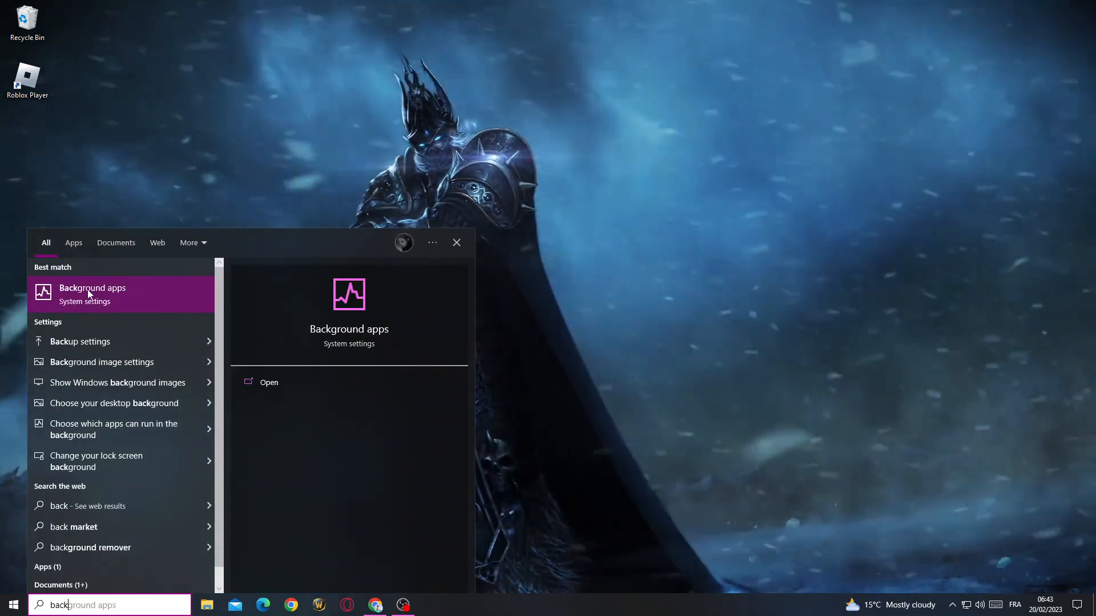
Turn off 'Let apps run in the background' on the Background apps page.
left_click(269, 382)
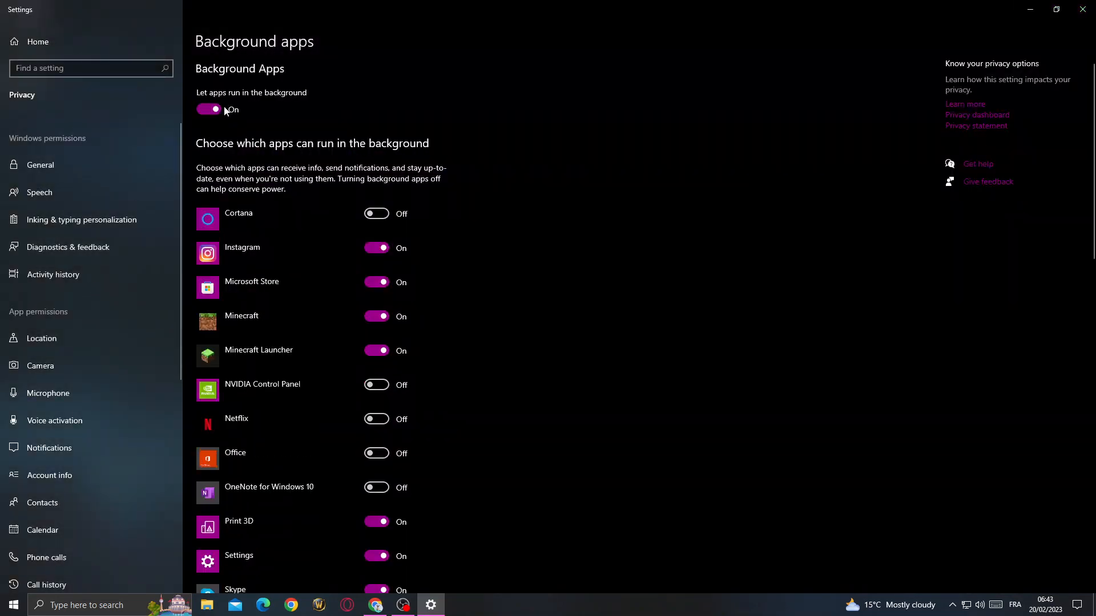
left_click(207, 110)
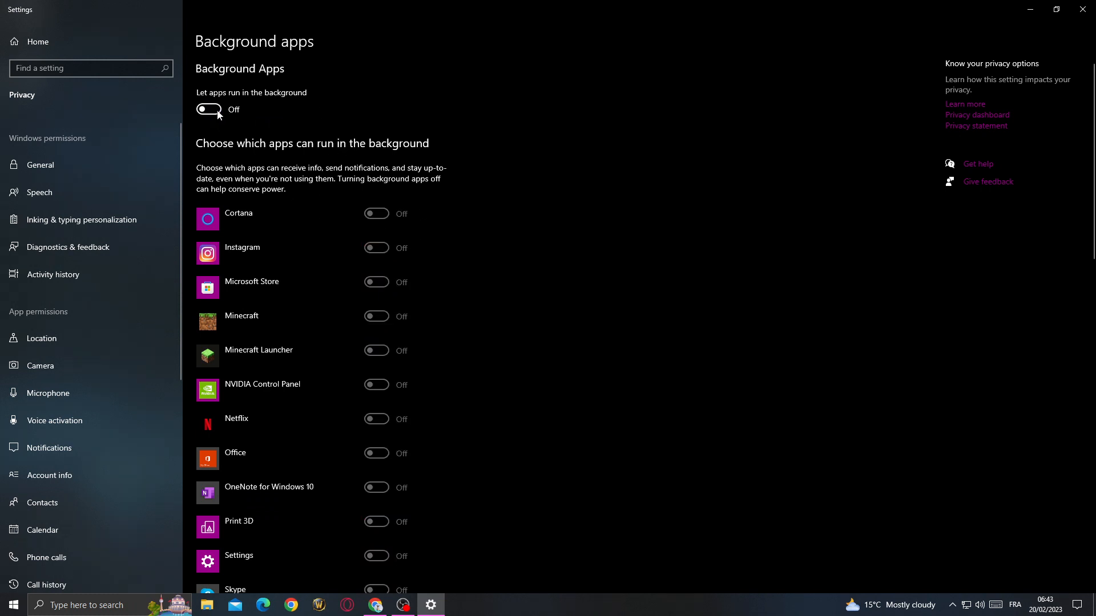
mouse_move(315, 282)
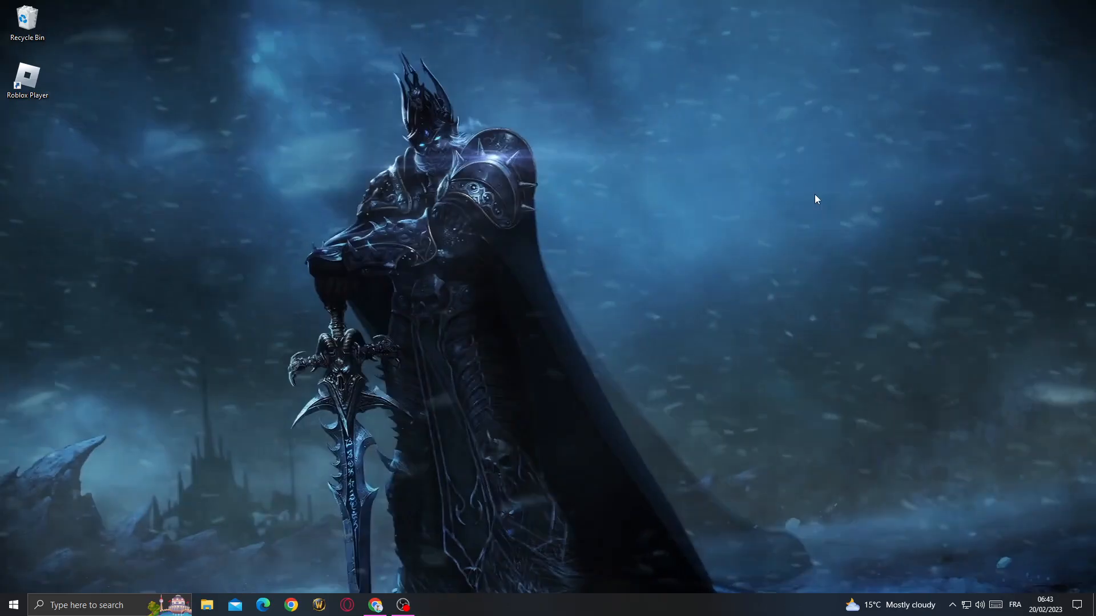
Restart the PC from the Start menu power options.
left_click(12, 605)
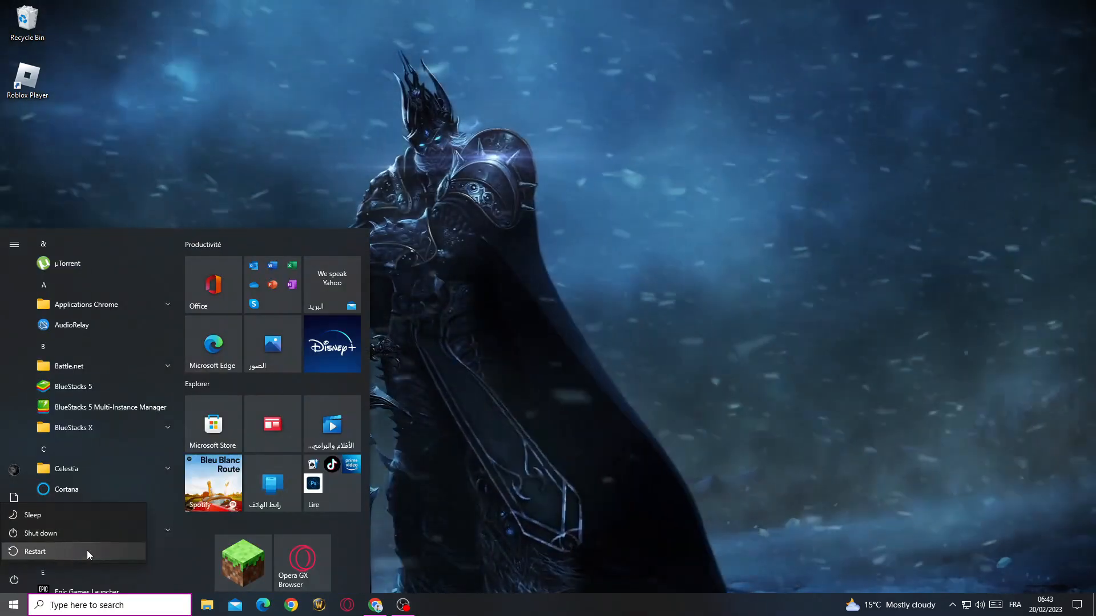
left_click(528, 250)
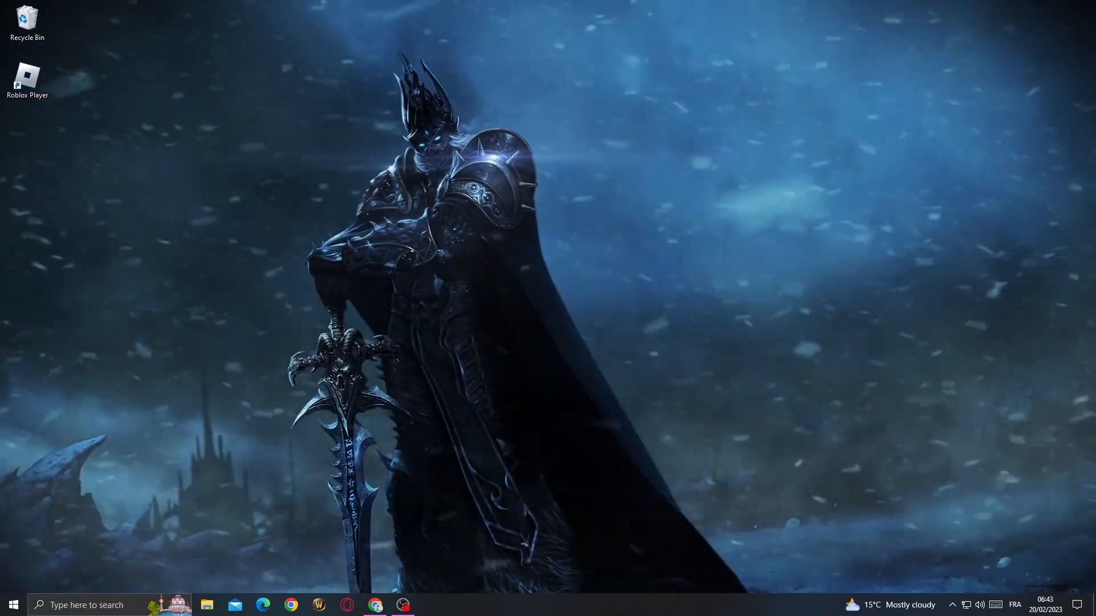
Bring the OBS Studio recording window into view from the taskbar.
left_click(401, 604)
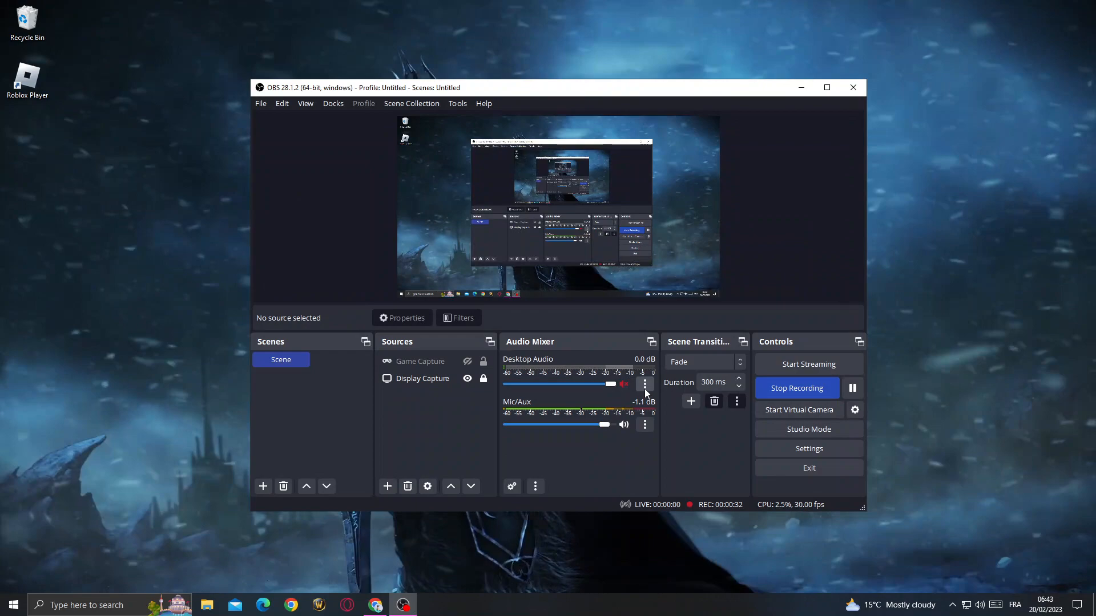
mouse_move(808, 372)
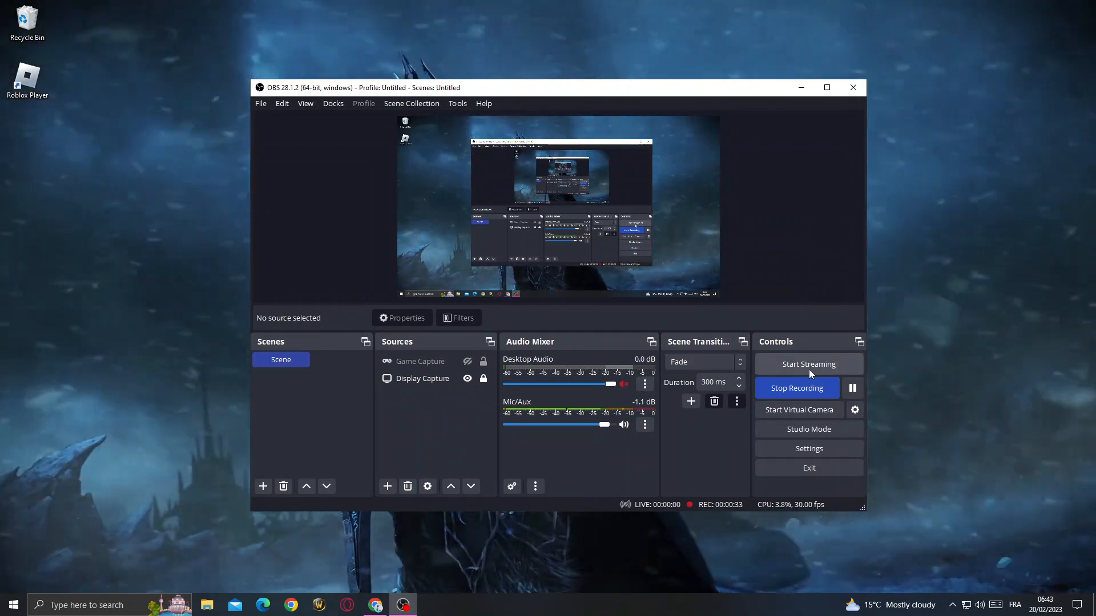
mouse_move(837, 357)
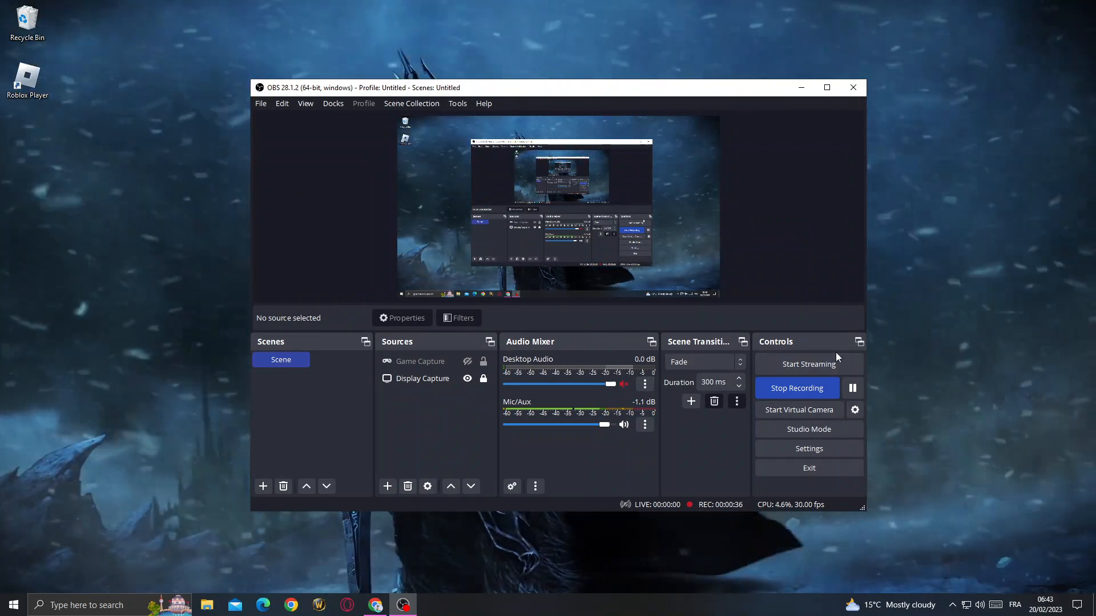